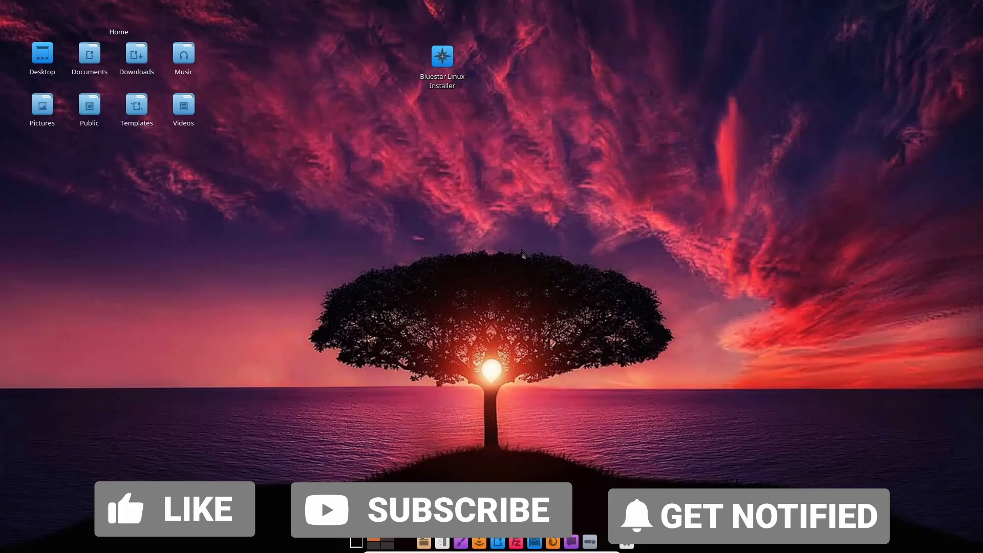
Bring up the application launcher listing categories like Development, Internet, Office and System
{"action": "left_click", "coordinate": [174, 509]}
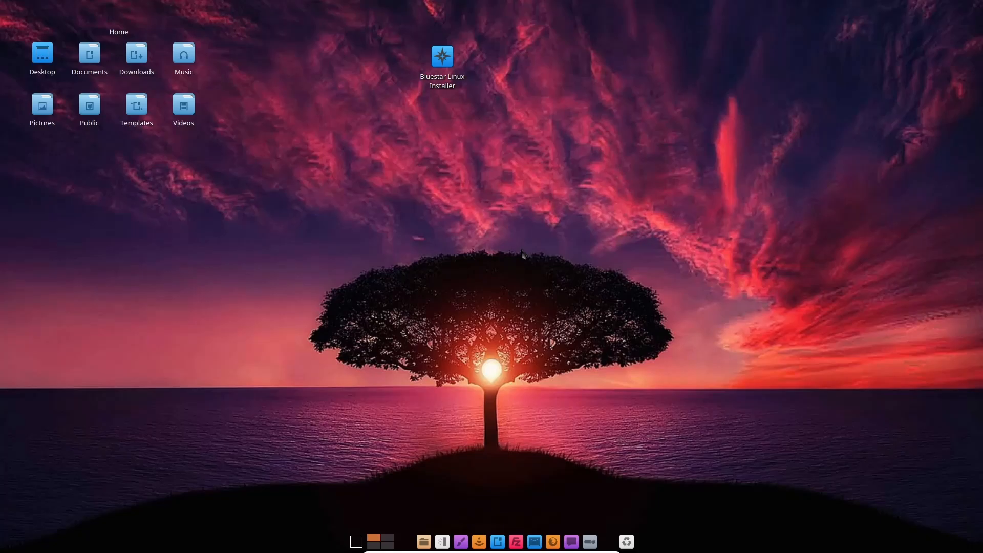
{"action": "mouse_move", "coordinate": [554, 86]}
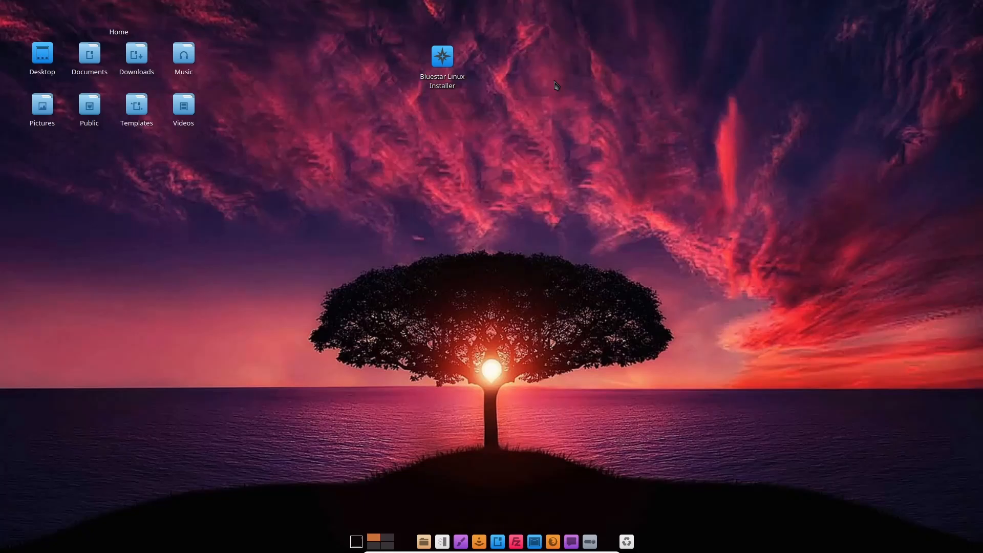
{"action": "mouse_move", "coordinate": [284, 253]}
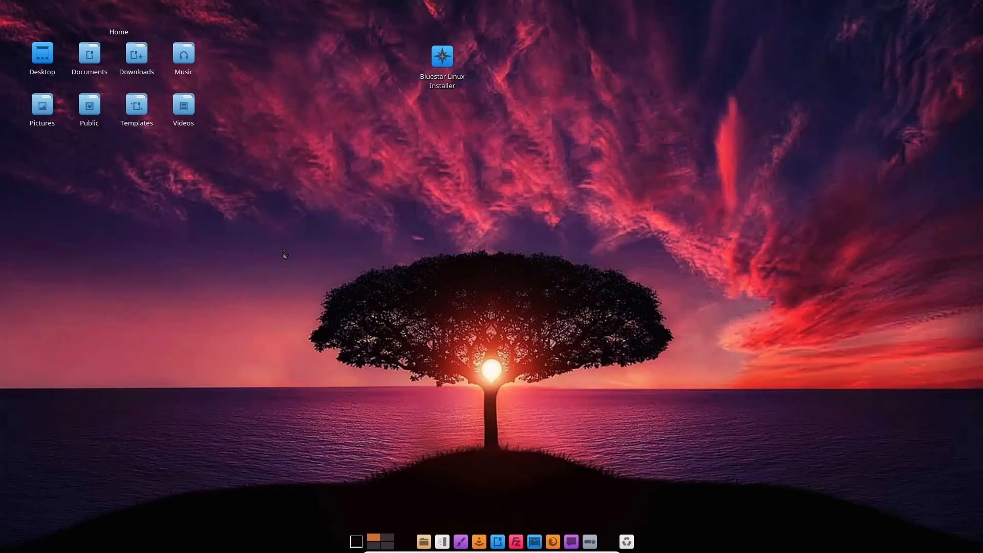
{"action": "mouse_move", "coordinate": [620, 34]}
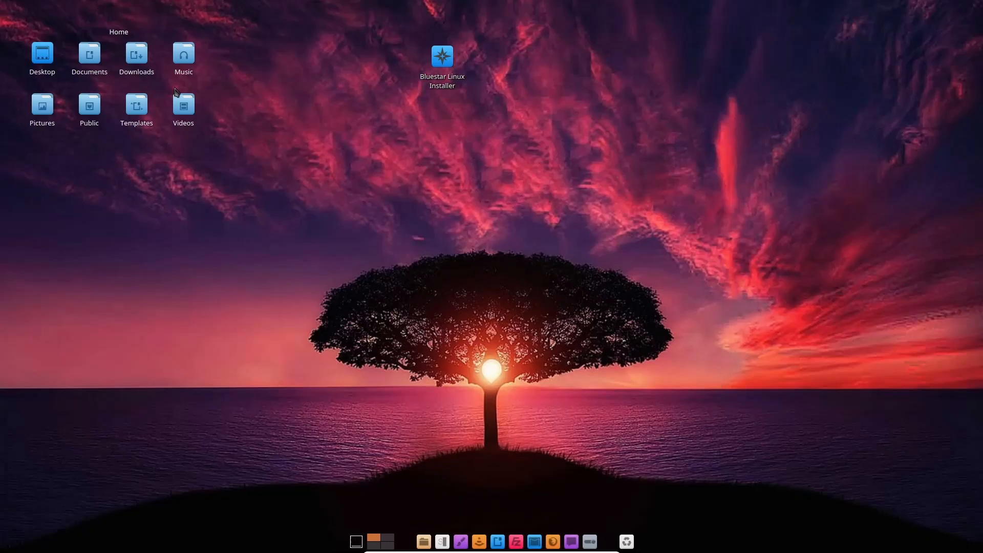
{"action": "mouse_move", "coordinate": [166, 28]}
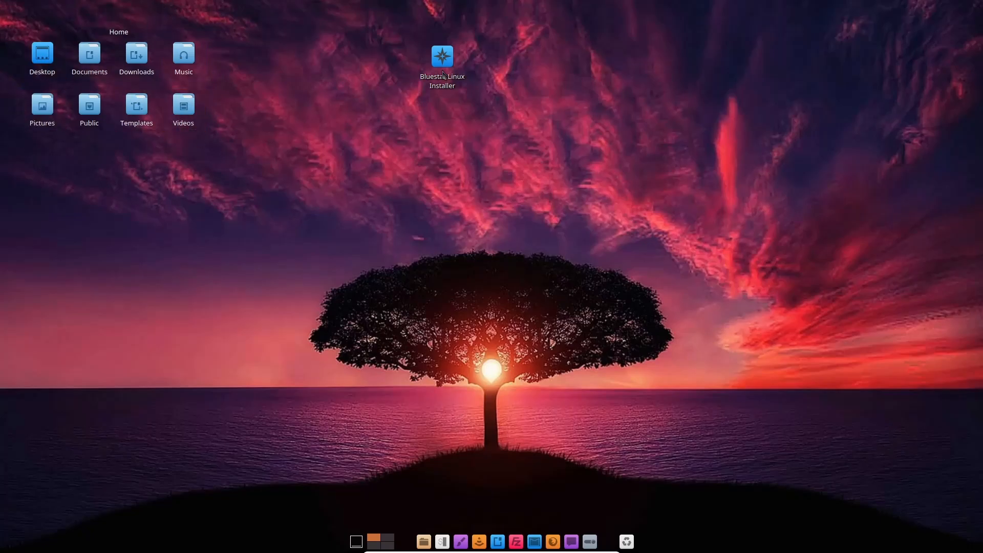
{"action": "mouse_move", "coordinate": [441, 65]}
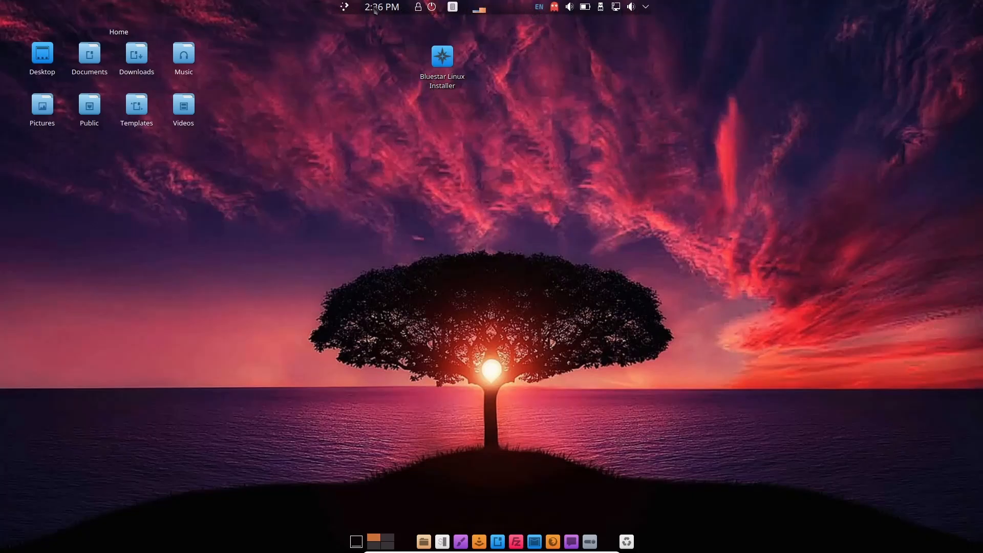
{"action": "left_click", "coordinate": [344, 7]}
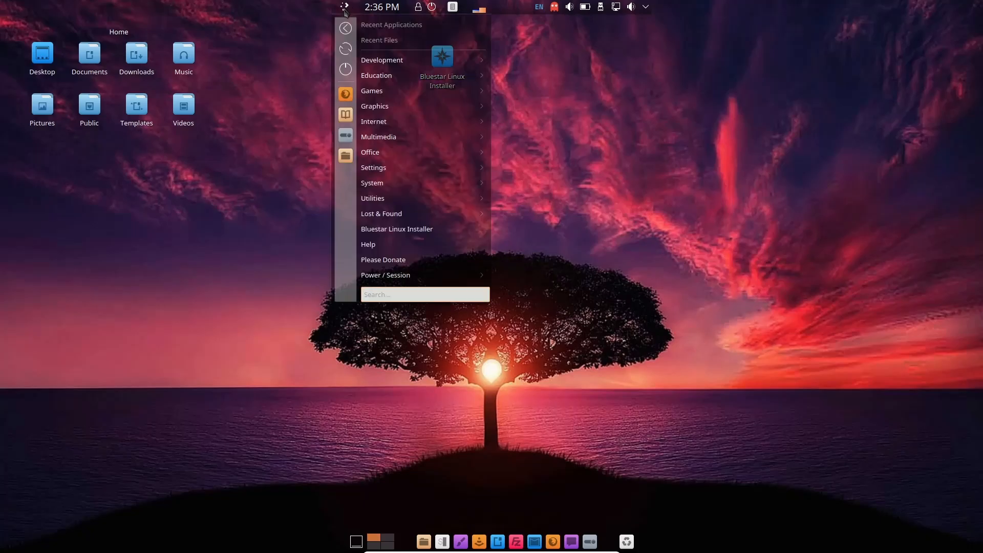
{"action": "mouse_move", "coordinate": [380, 213]}
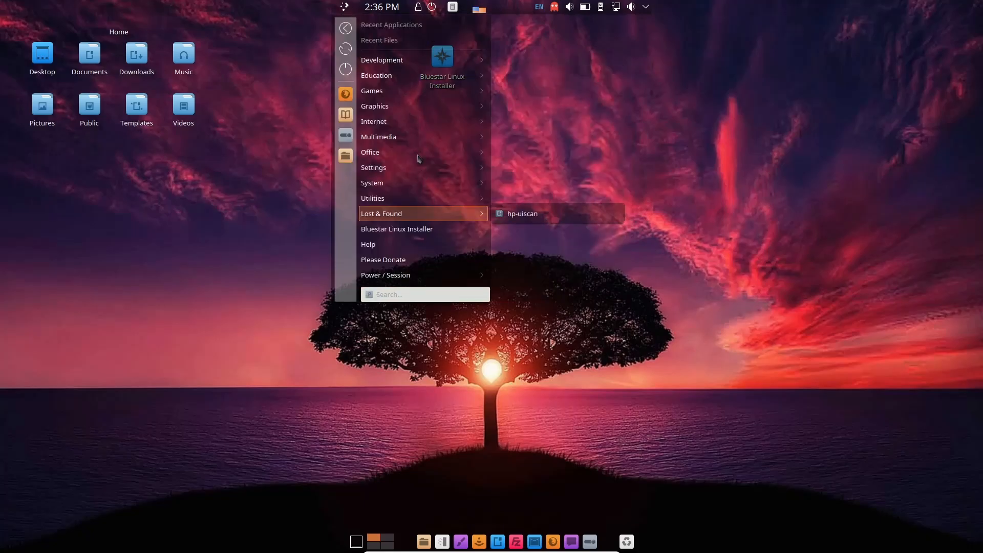
{"action": "mouse_move", "coordinate": [374, 166]}
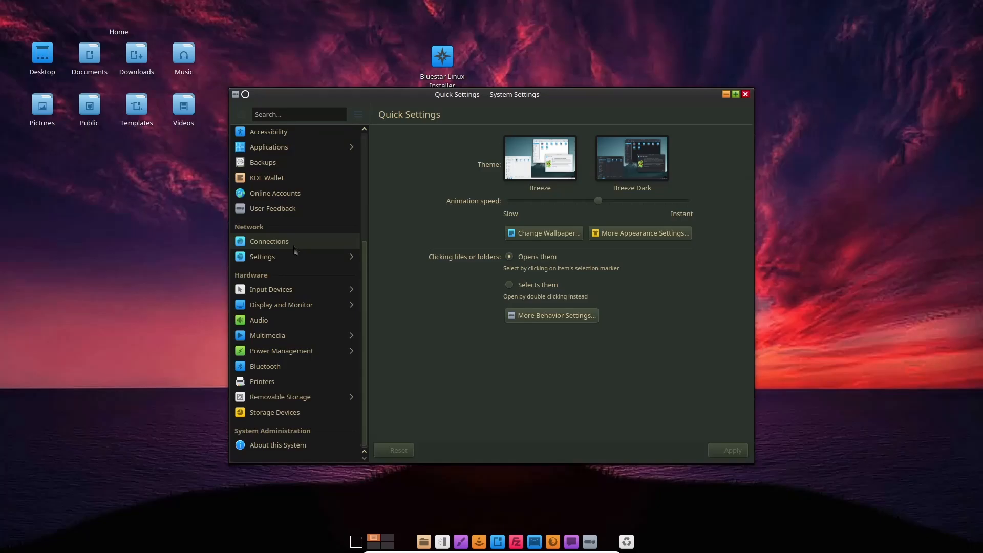
Show About this System: Arch Linux, Plasma 5.27.2, kernel 6.2.5 on VirtualBox hardware
{"action": "left_click", "coordinate": [277, 444]}
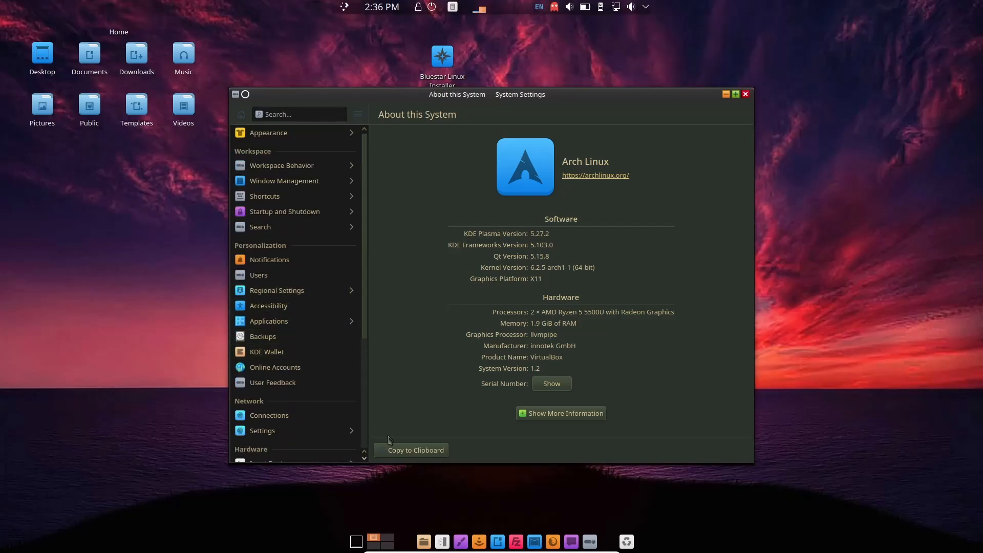
{"action": "mouse_move", "coordinate": [276, 290]}
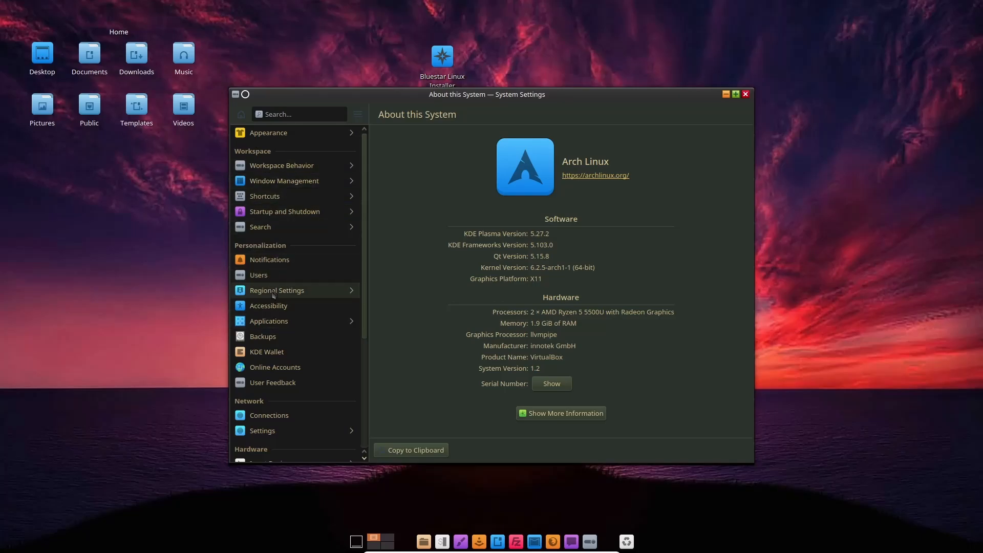
{"action": "mouse_move", "coordinate": [300, 255]}
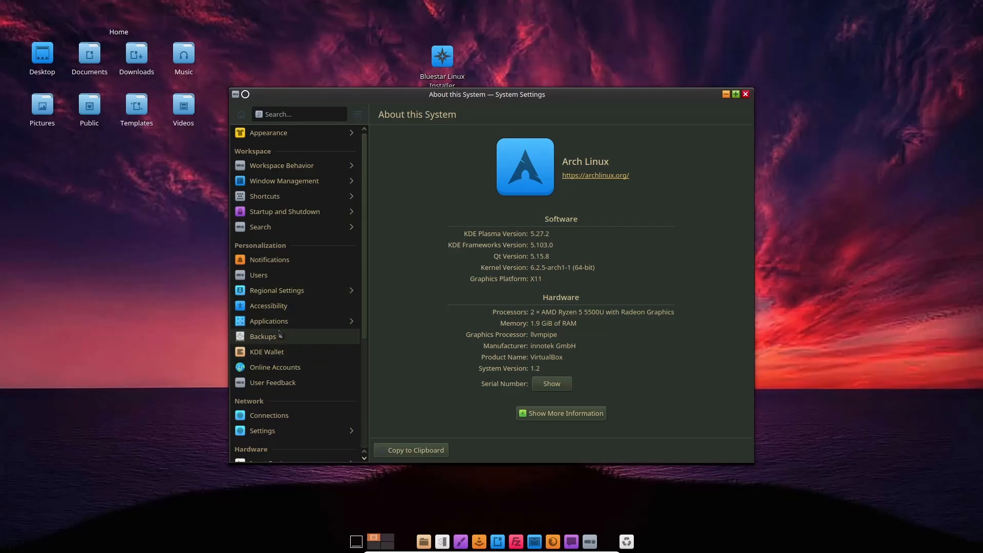
{"action": "mouse_move", "coordinate": [279, 336]}
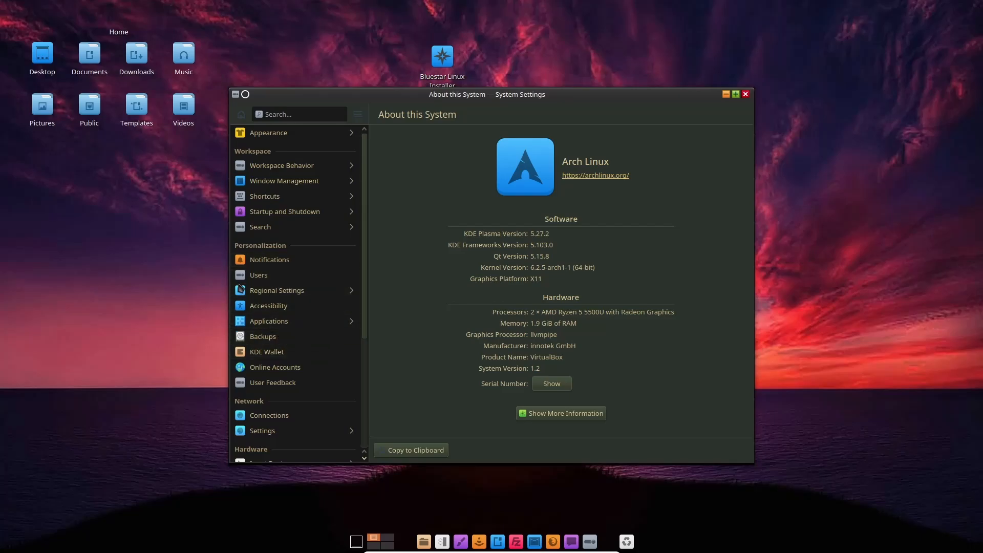
{"action": "mouse_move", "coordinate": [266, 274]}
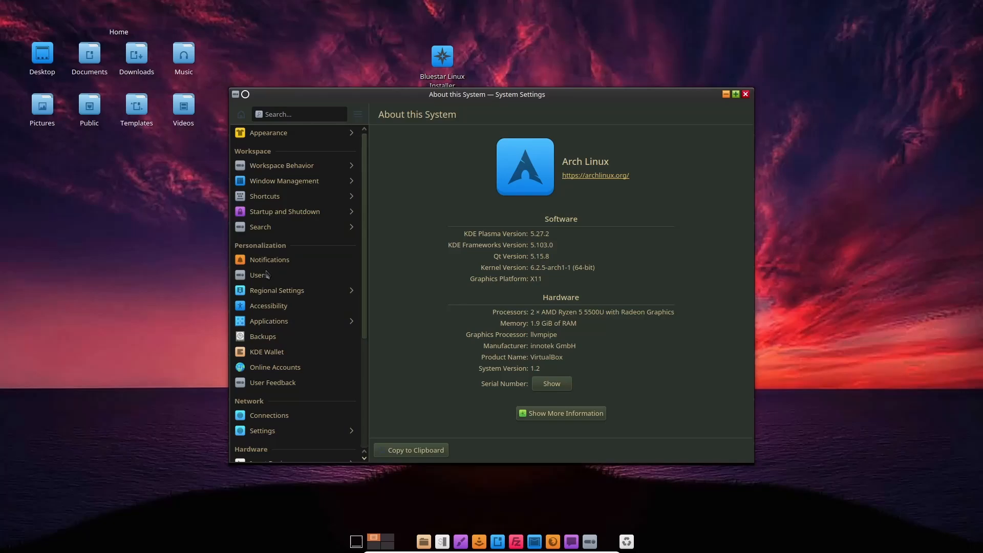
{"action": "mouse_move", "coordinate": [761, 109]}
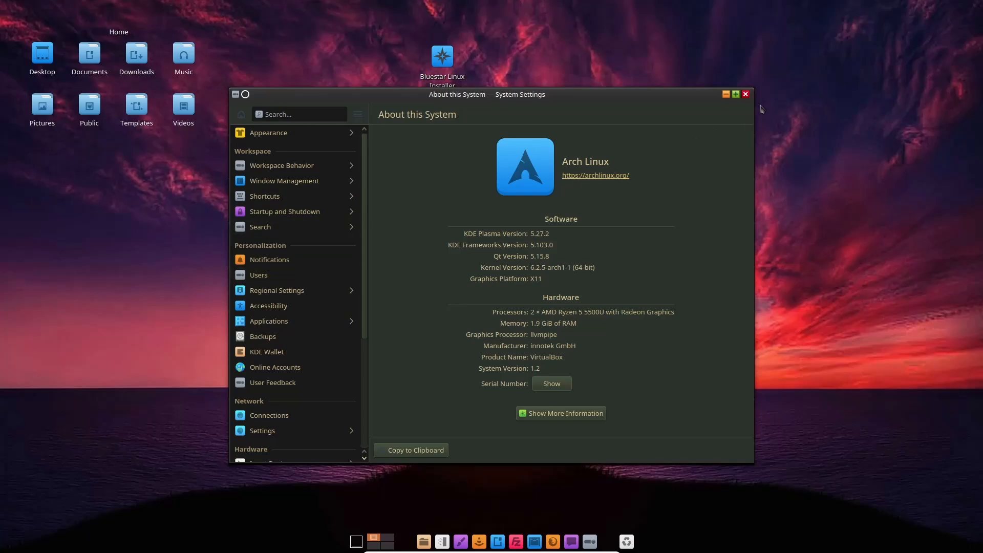
Run htop in a Konsole terminal, then request closing it so the quit confirmation appears
{"action": "left_click", "coordinate": [745, 94]}
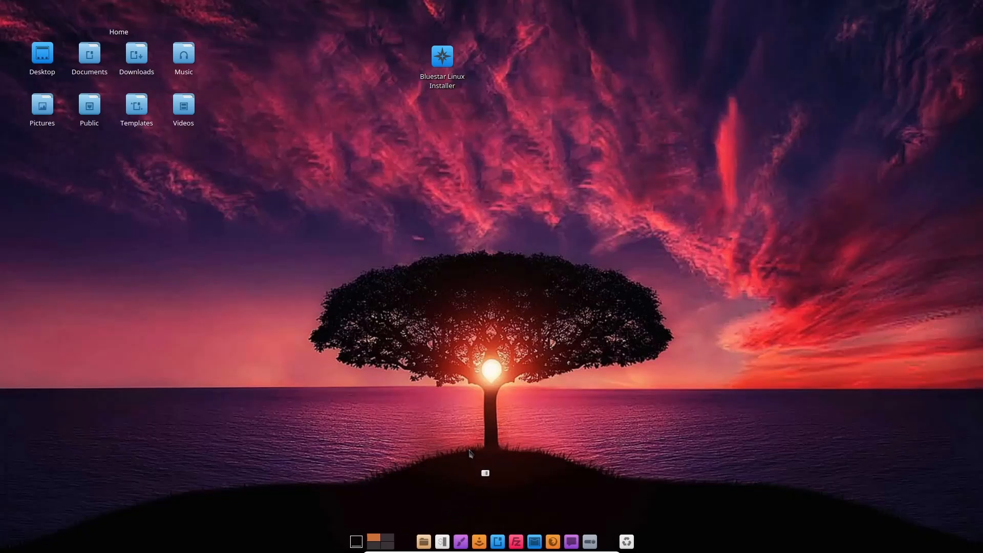
{"action": "left_click", "coordinate": [441, 540]}
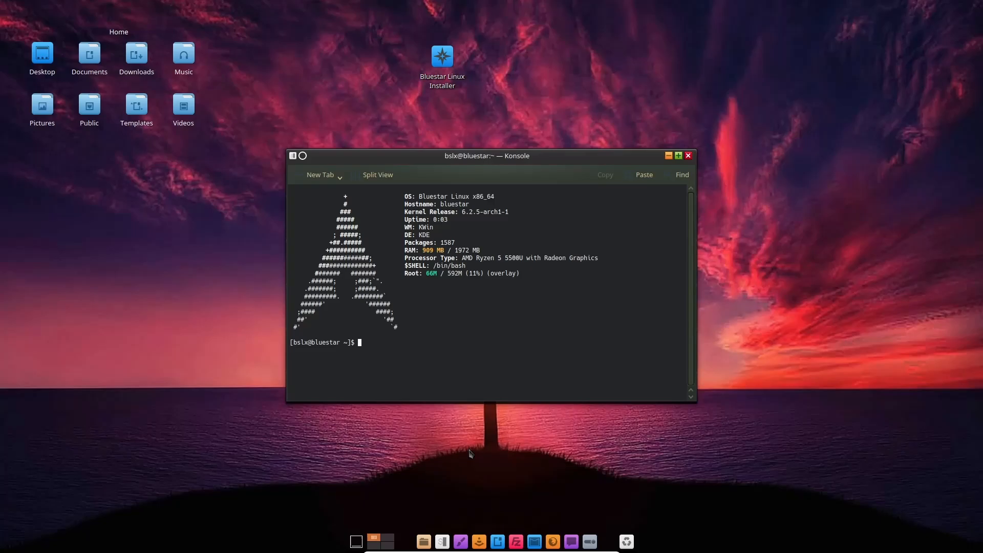
{"action": "type", "text": "htop"}
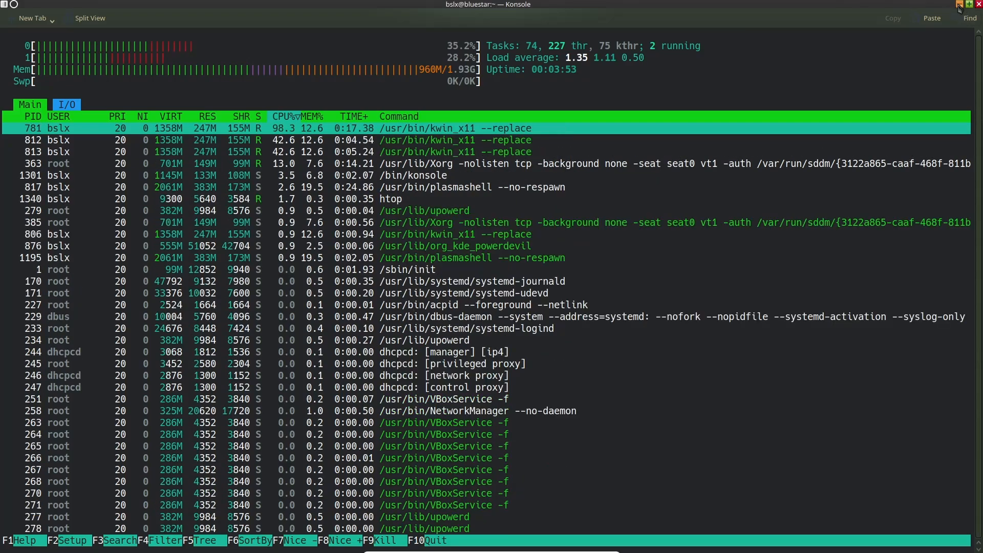
{"action": "left_click", "coordinate": [974, 4]}
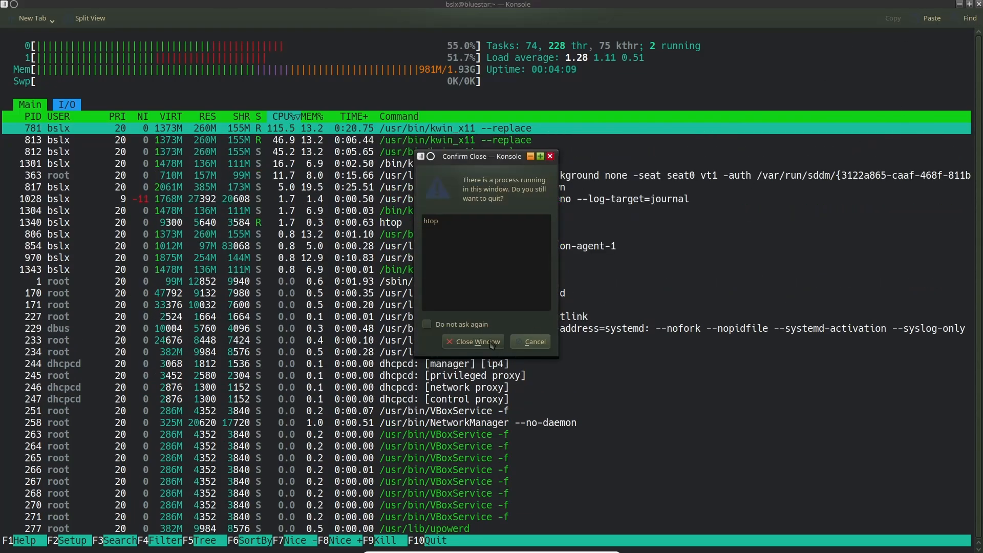
Confirm closing Konsole and enlarge the Dolphin window showing the Home folder
{"action": "left_click", "coordinate": [473, 342]}
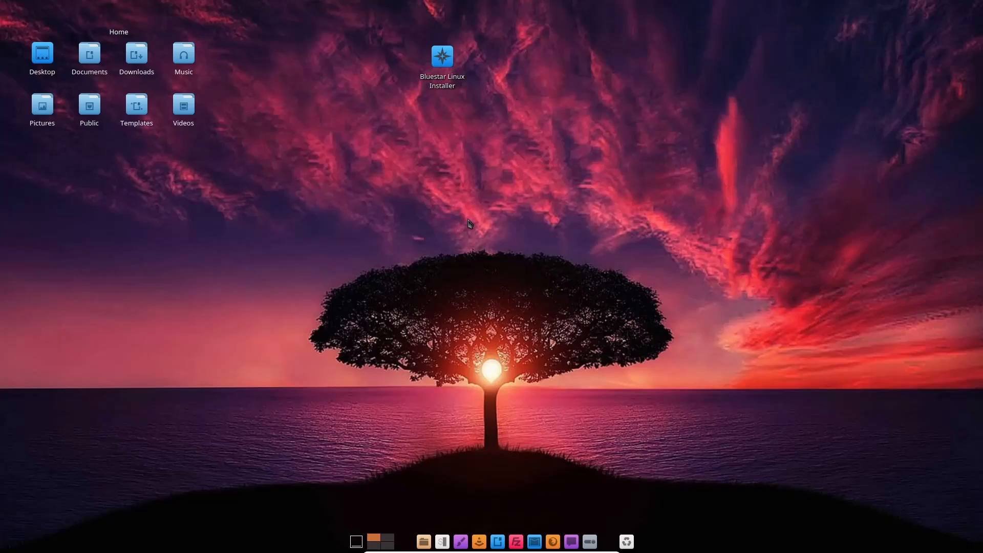
{"action": "mouse_move", "coordinate": [431, 411]}
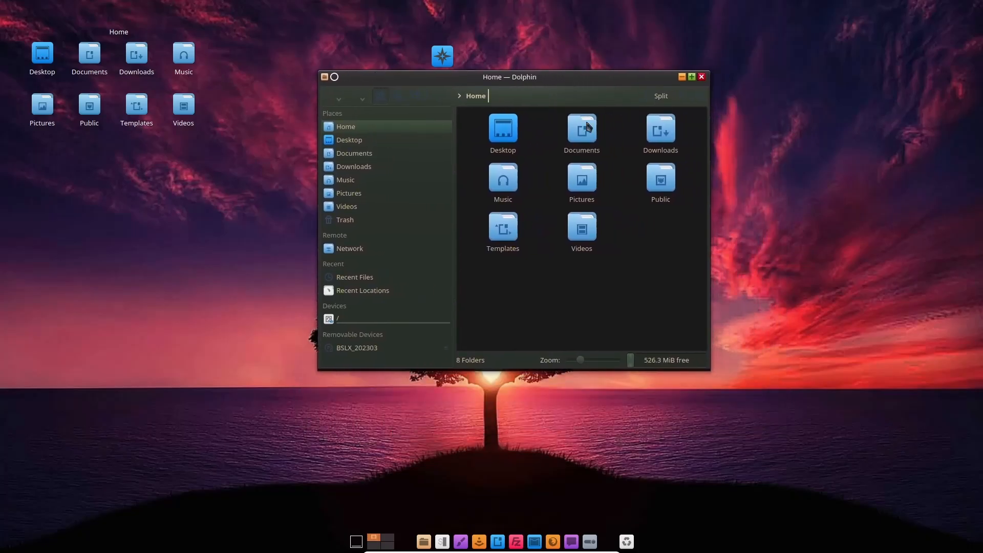
{"action": "left_click_drag", "start_coordinate": [710, 369], "coordinate": [771, 439]}
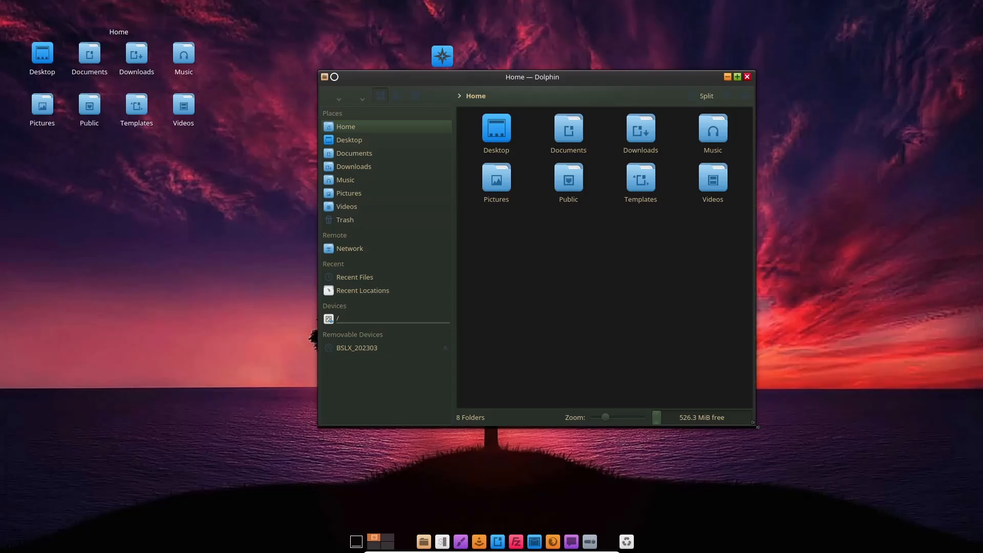
{"action": "mouse_move", "coordinate": [830, 454]}
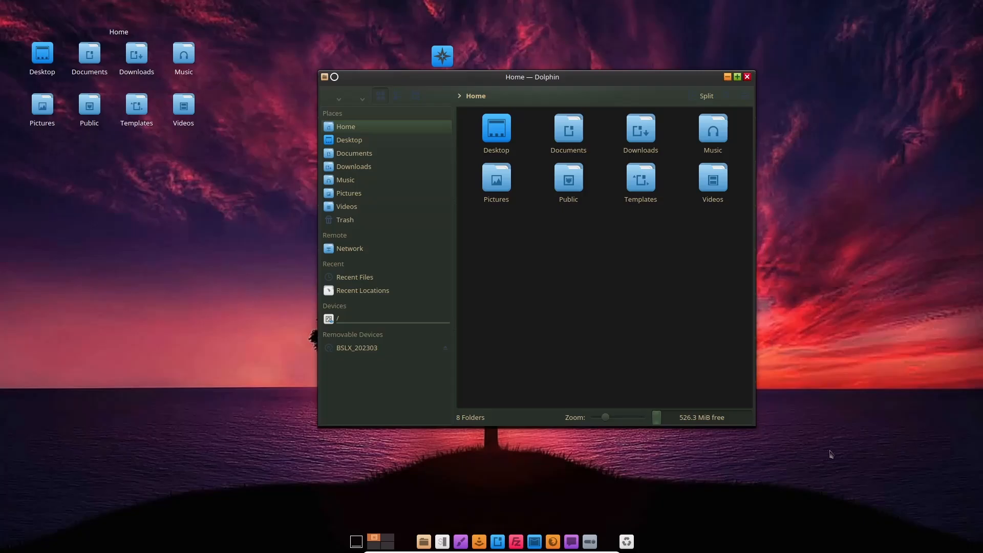
{"action": "mouse_move", "coordinate": [950, 320]}
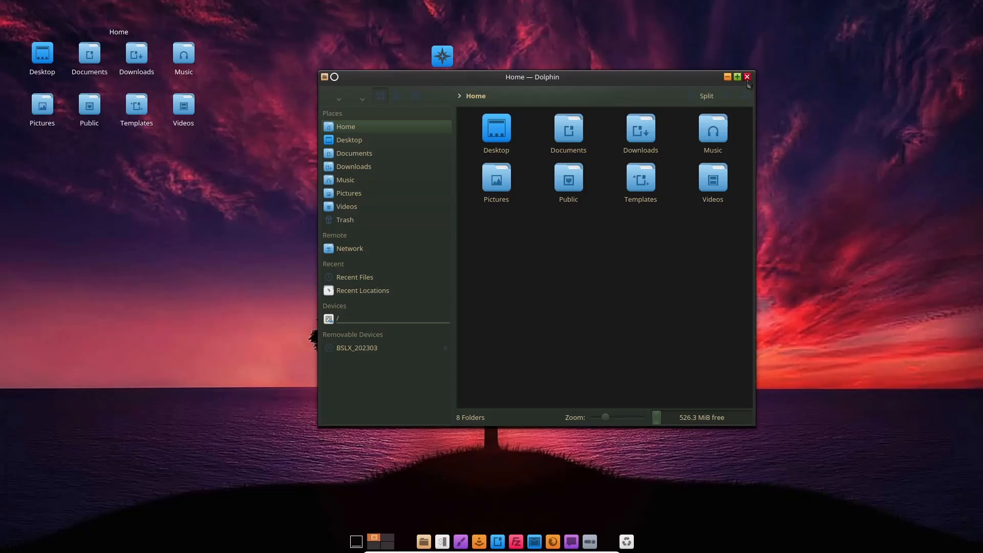
Close Dolphin and launch Octopi by searching 'software' in the launcher
{"action": "left_click", "coordinate": [746, 76]}
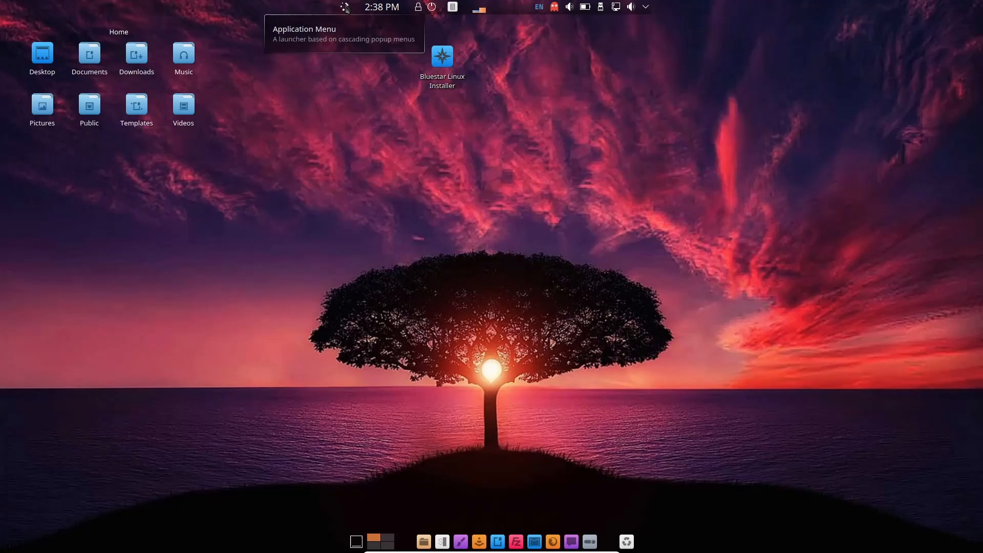
{"action": "left_click", "coordinate": [345, 7]}
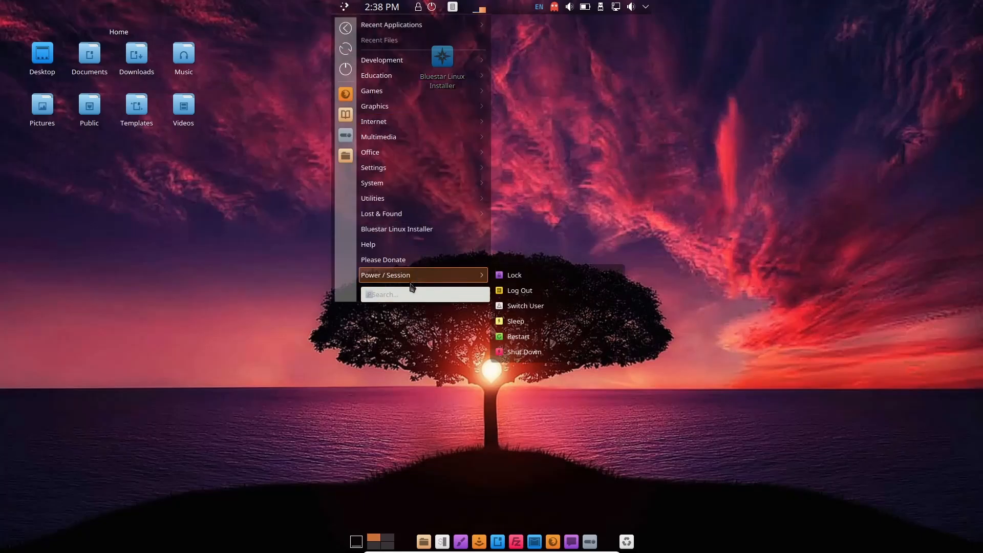
{"action": "type", "text": "software"}
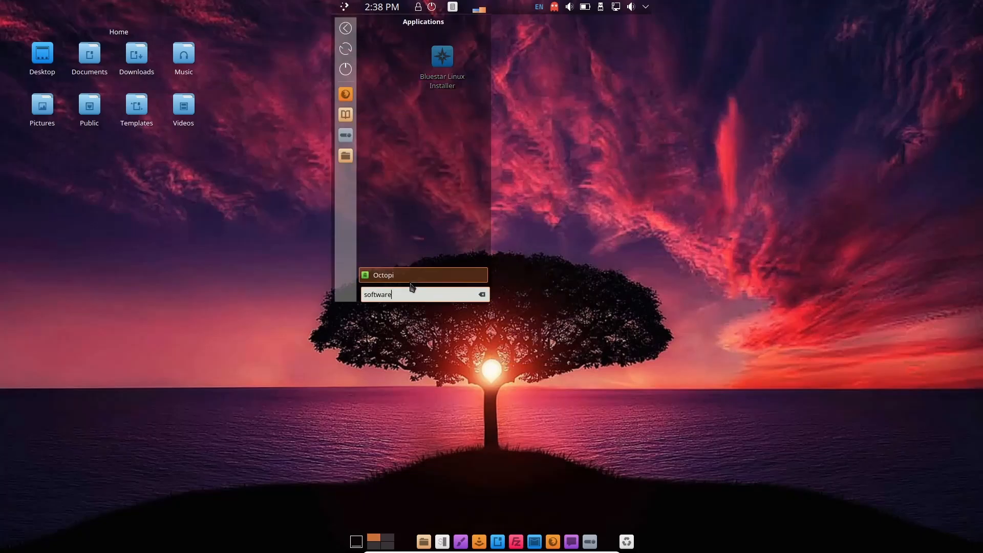
{"action": "left_click", "coordinate": [410, 274]}
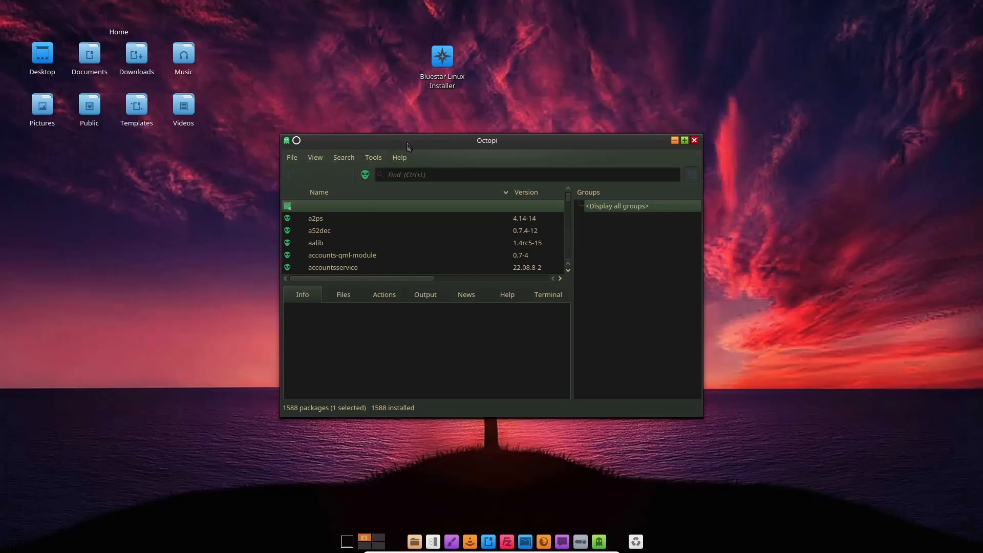
Filter Octopi's 1588 installed packages for 'kdenlive', then close the package manager
{"action": "left_click_drag", "start_coordinate": [407, 141], "coordinate": [512, 98]}
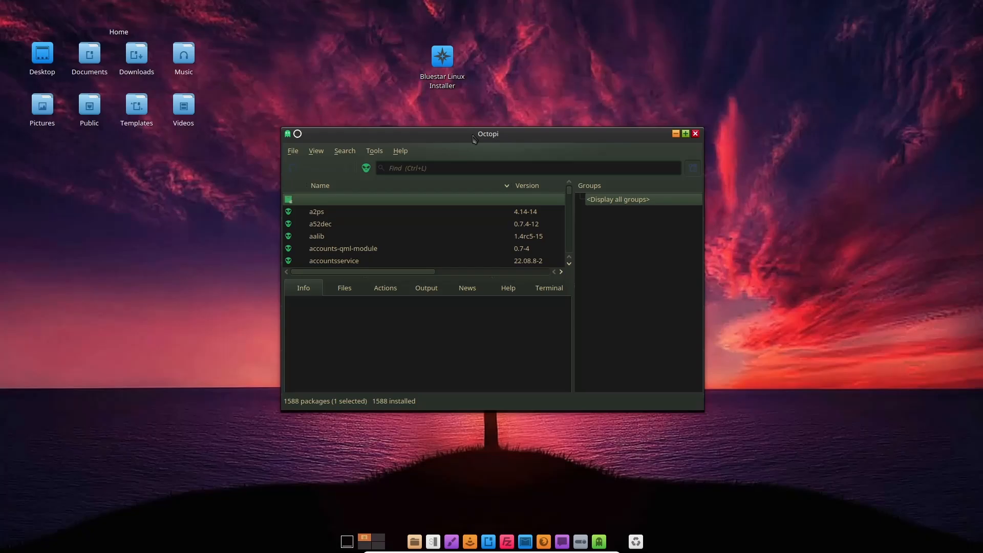
{"action": "type", "text": "k"}
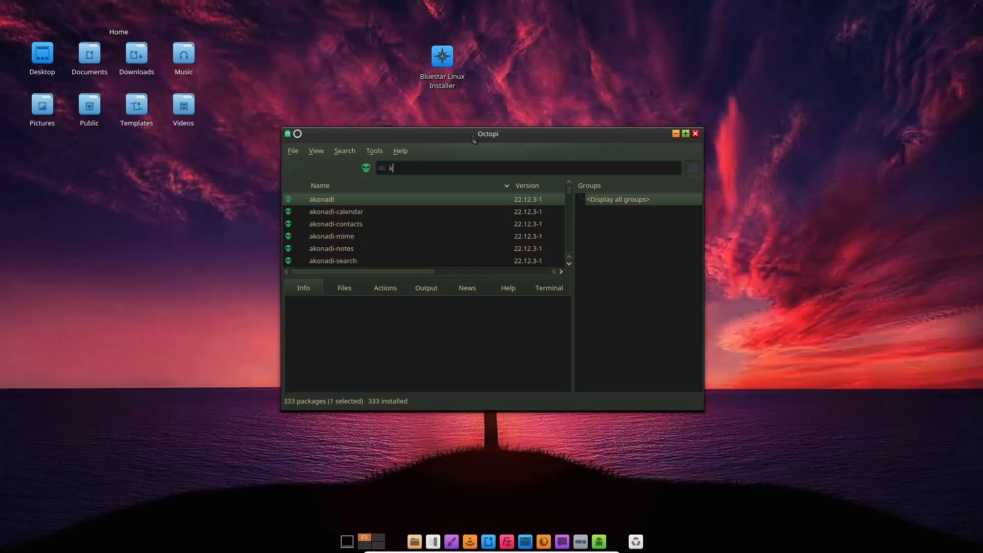
{"action": "type", "text": "denlive"}
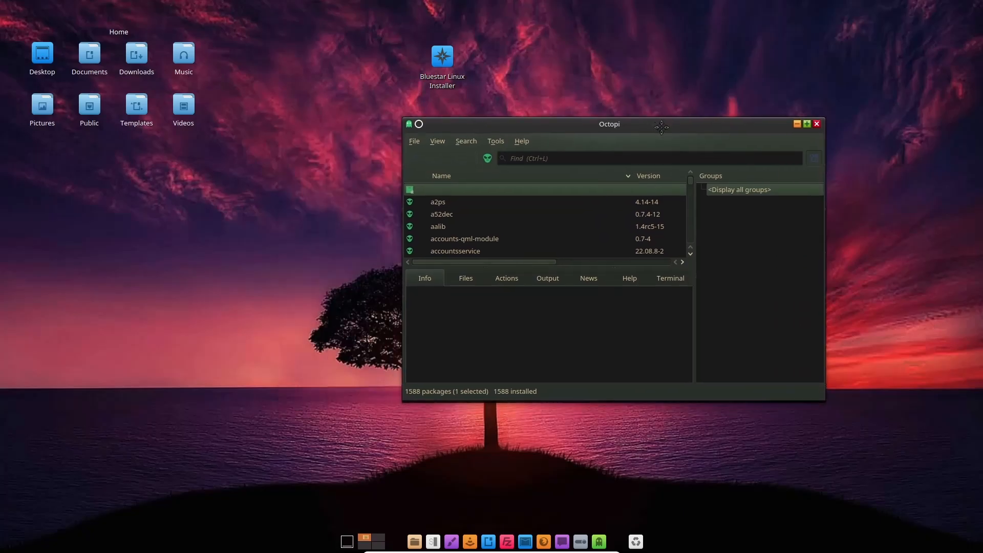
{"action": "left_click_drag", "start_coordinate": [661, 123], "coordinate": [549, 151]}
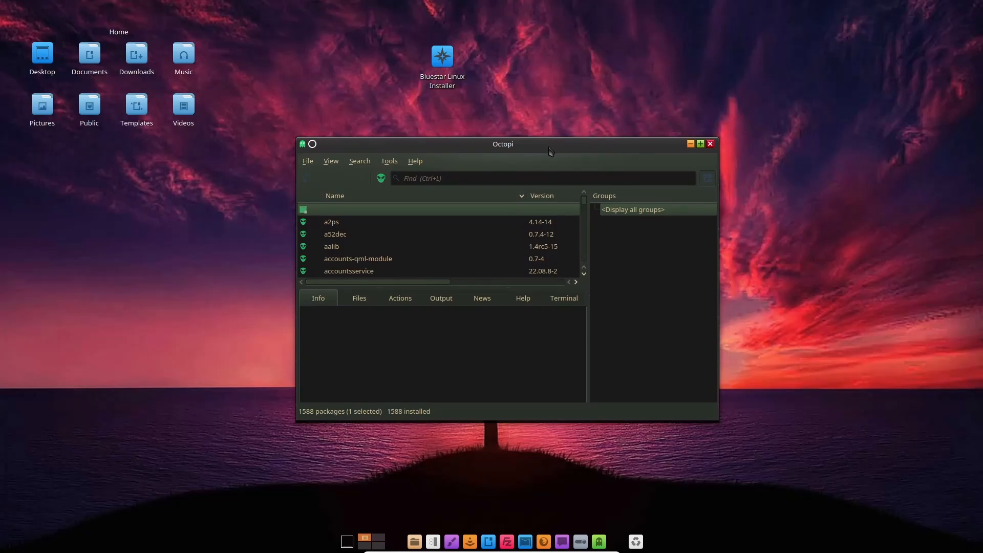
{"action": "mouse_move", "coordinate": [843, 102]}
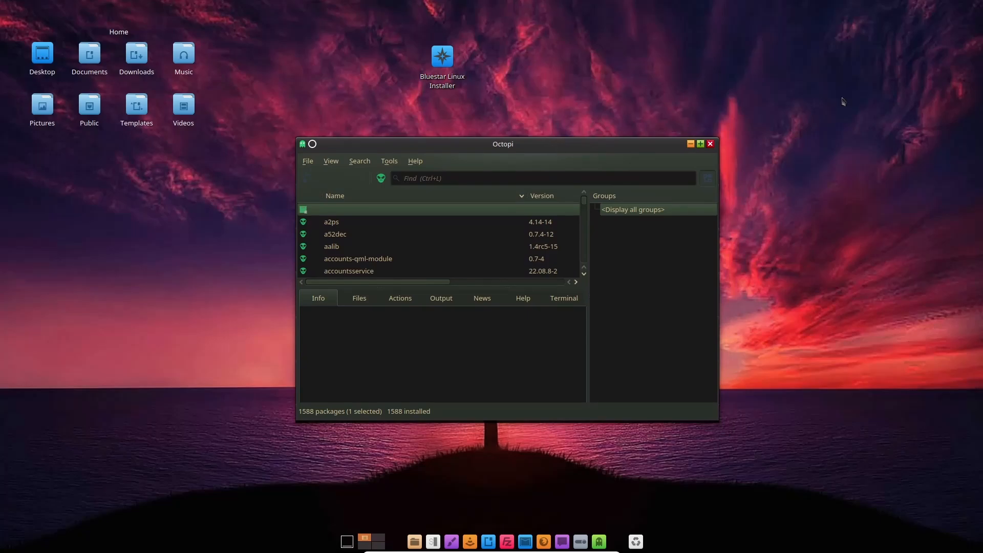
{"action": "left_click", "coordinate": [710, 143]}
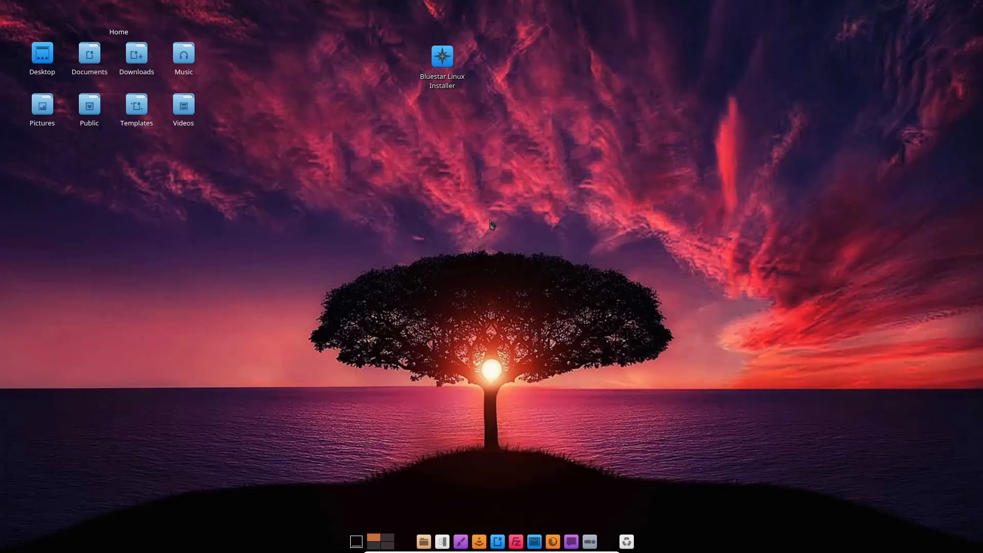
{"action": "mouse_move", "coordinate": [525, 235]}
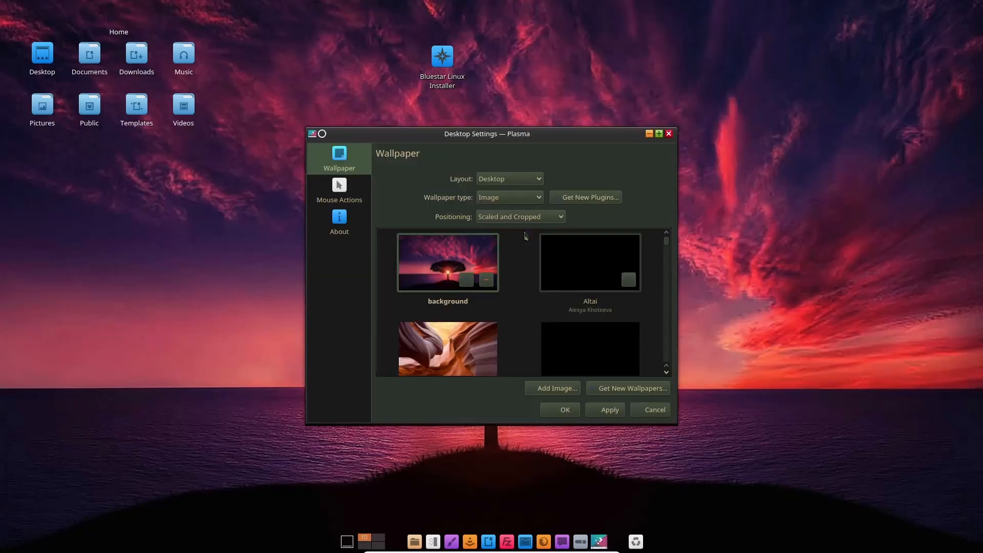
{"action": "scroll", "scroll_direction": "down", "scroll_amount": 3}
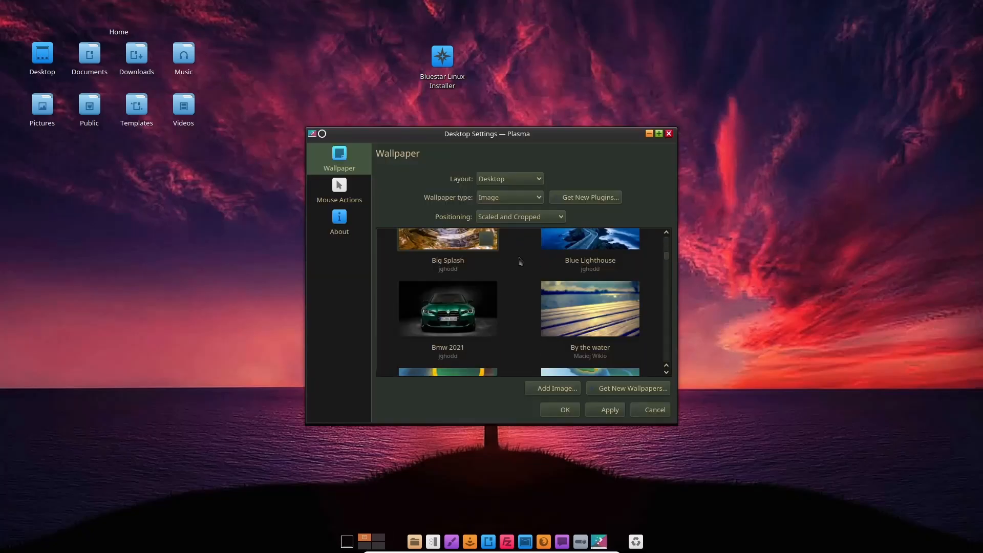
{"action": "scroll", "scroll_direction": "down", "scroll_amount": 3}
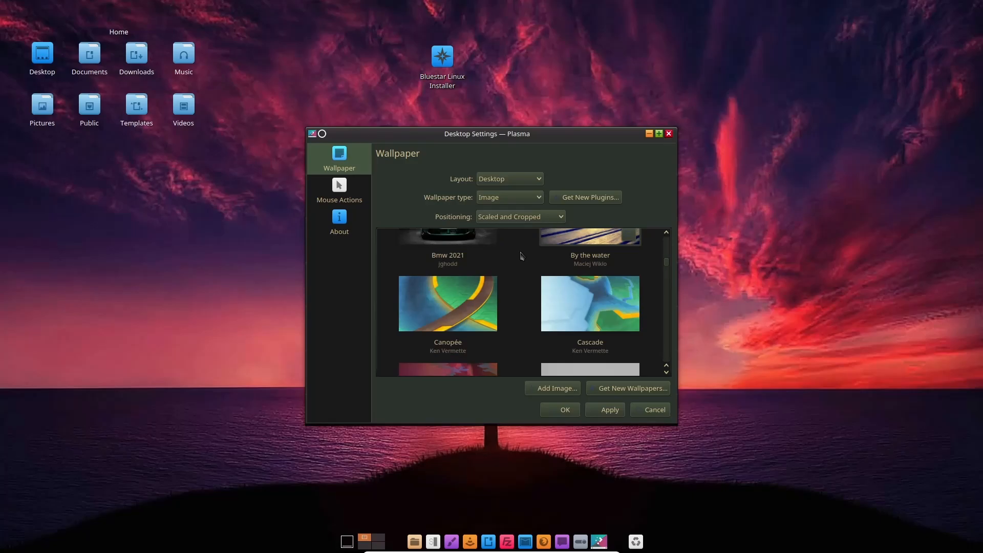
{"action": "scroll", "scroll_direction": "down", "scroll_amount": 3}
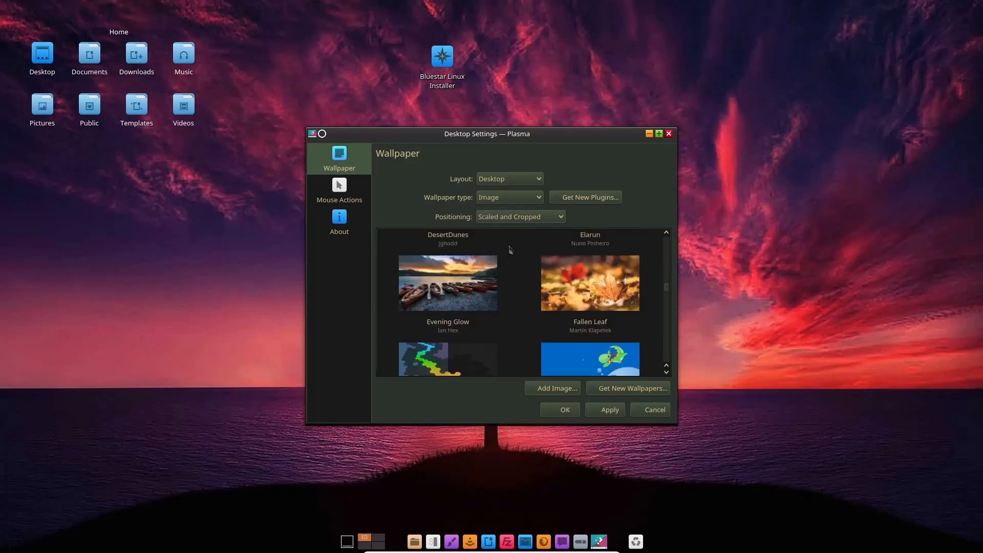
{"action": "scroll", "scroll_direction": "down", "scroll_amount": 3}
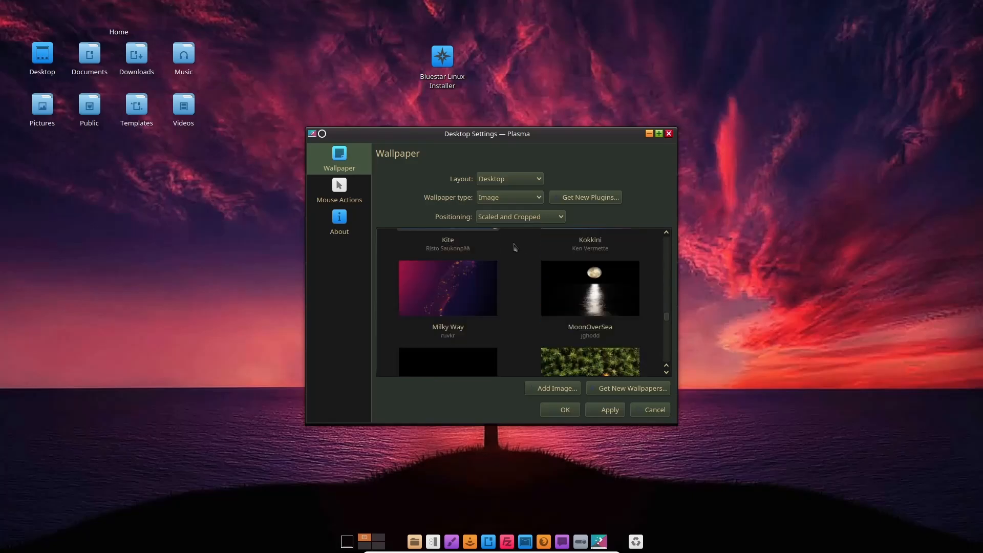
{"action": "scroll", "scroll_direction": "down", "scroll_amount": 3}
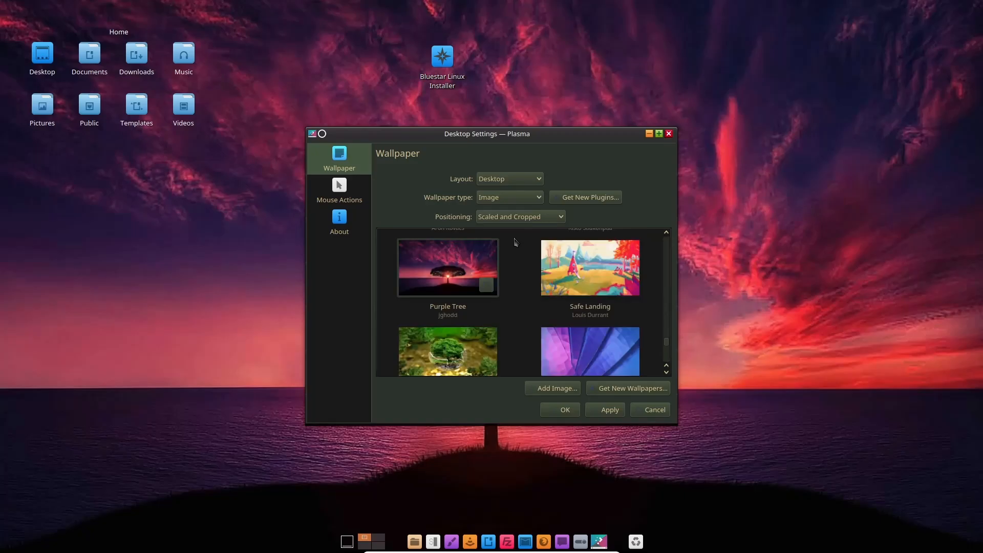
{"action": "scroll", "scroll_direction": "down", "scroll_amount": 3}
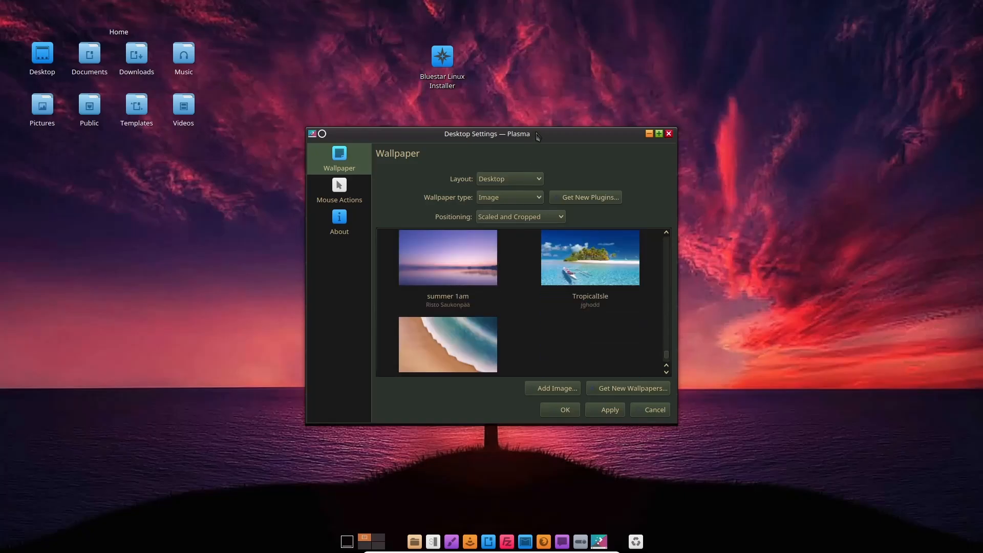
{"action": "left_click_drag", "start_coordinate": [487, 133], "coordinate": [471, 167]}
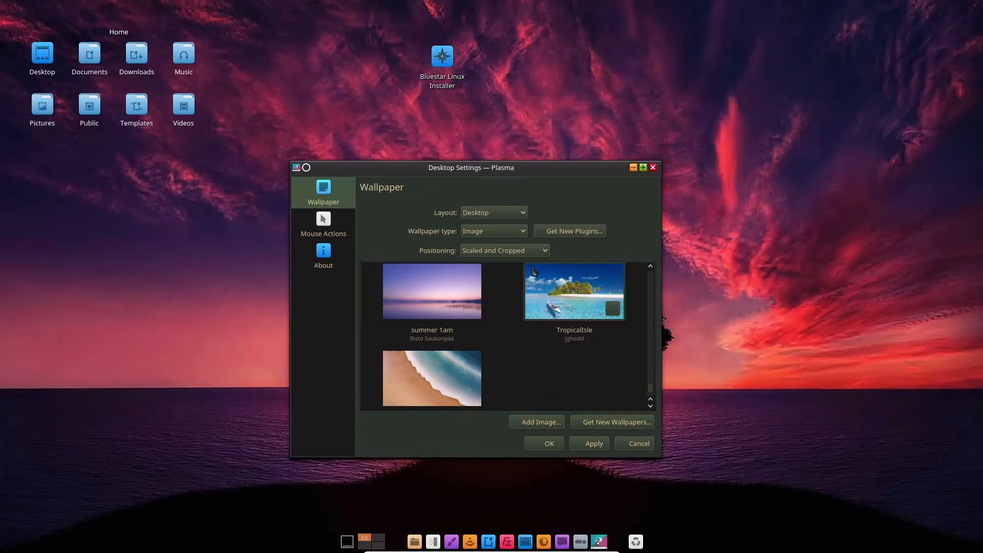
{"action": "scroll", "scroll_direction": "down", "scroll_amount": 3}
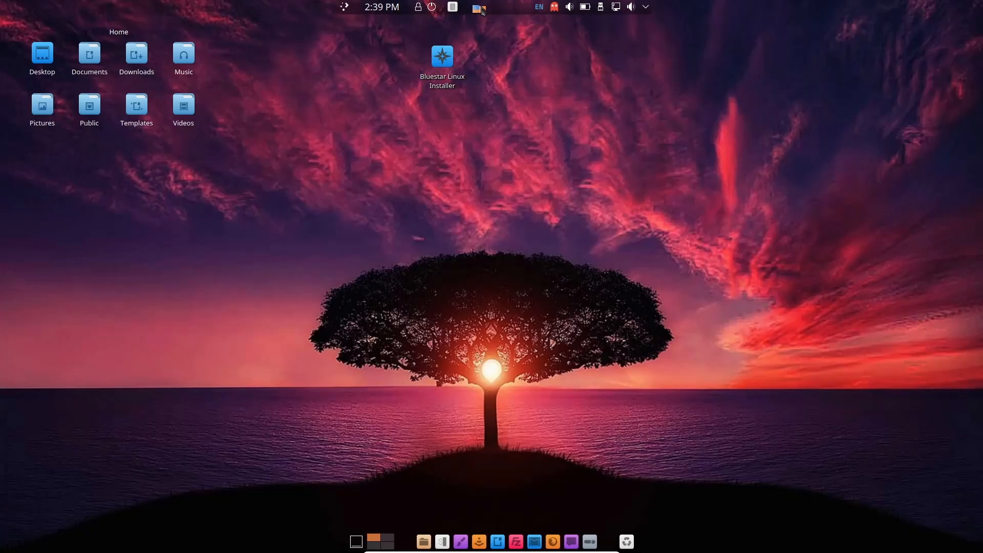
{"action": "mouse_move", "coordinate": [452, 7]}
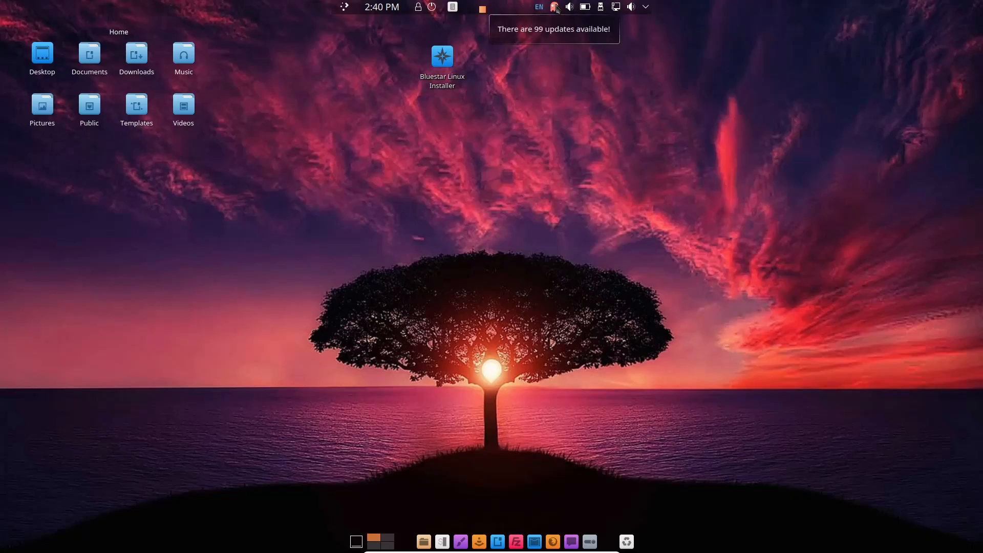
{"action": "mouse_move", "coordinate": [646, 7]}
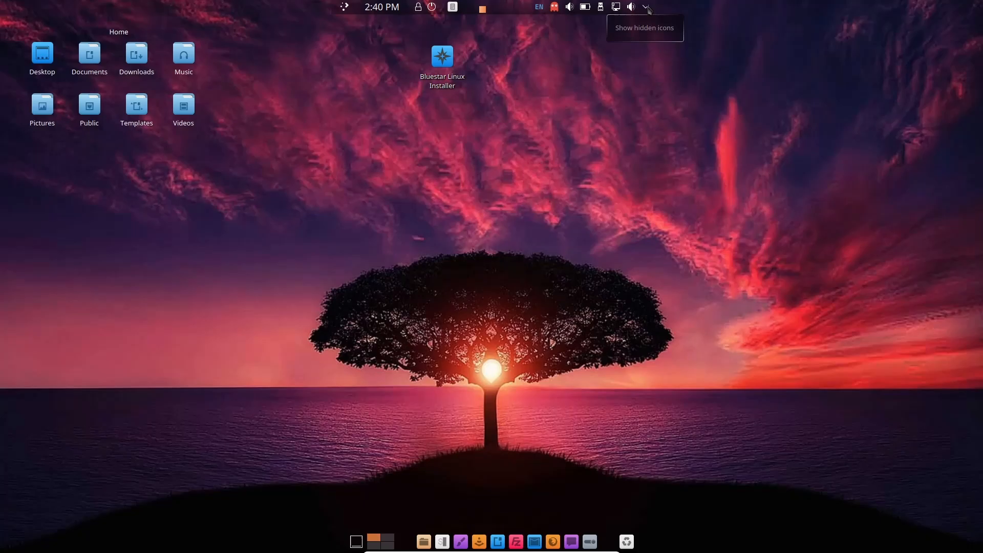
{"action": "left_click", "coordinate": [644, 7]}
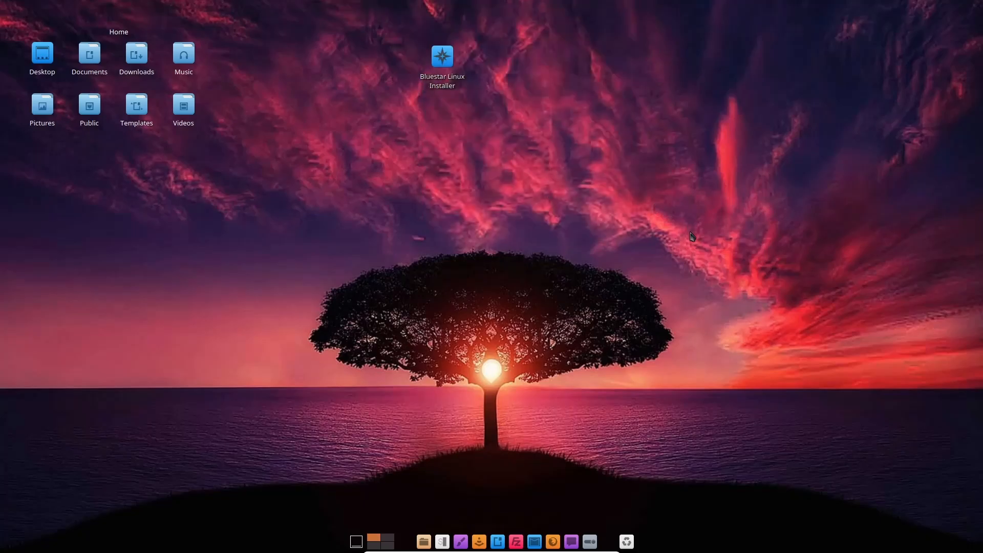
{"action": "mouse_move", "coordinate": [444, 541]}
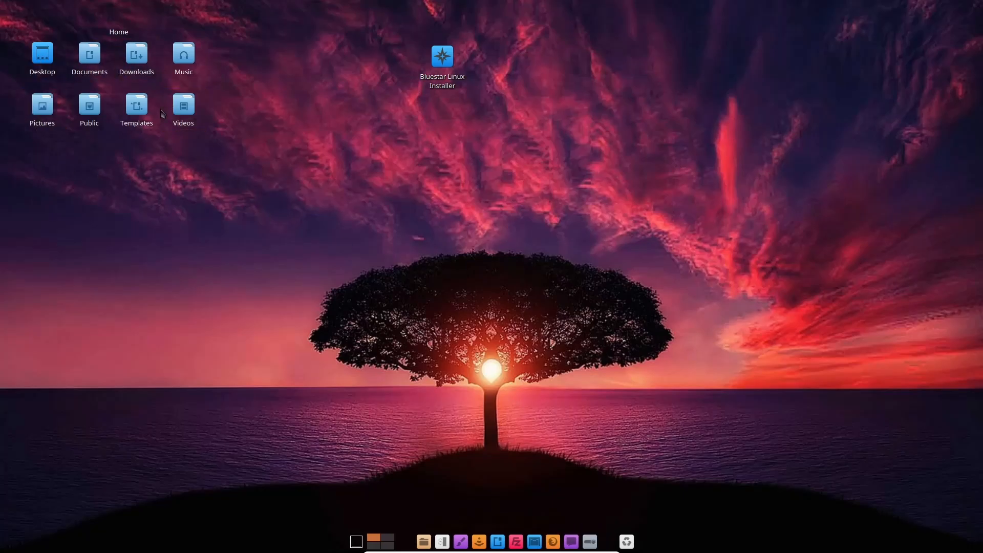
{"action": "left_click", "coordinate": [136, 56]}
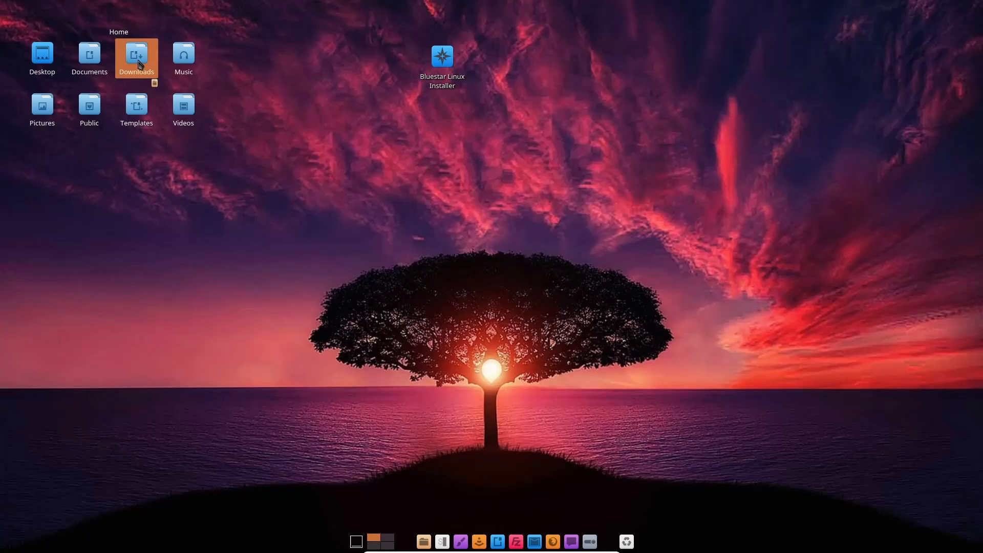
{"action": "double_click", "coordinate": [136, 56]}
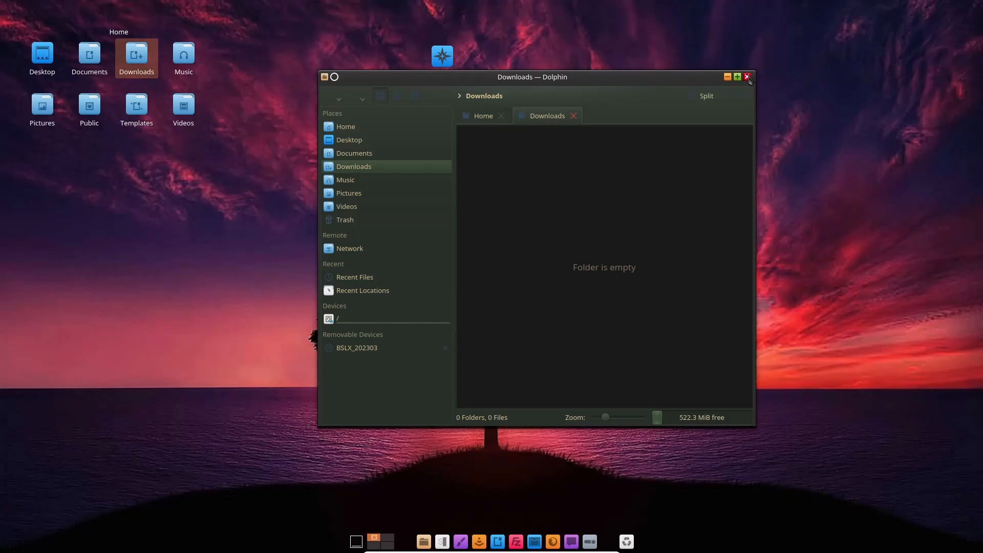
{"action": "left_click", "coordinate": [748, 77]}
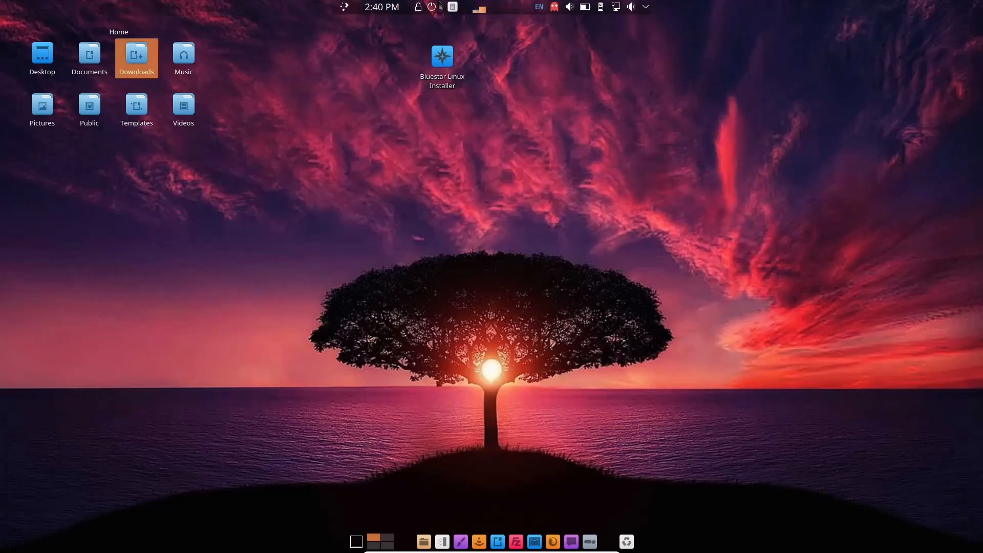
{"action": "mouse_move", "coordinate": [441, 7]}
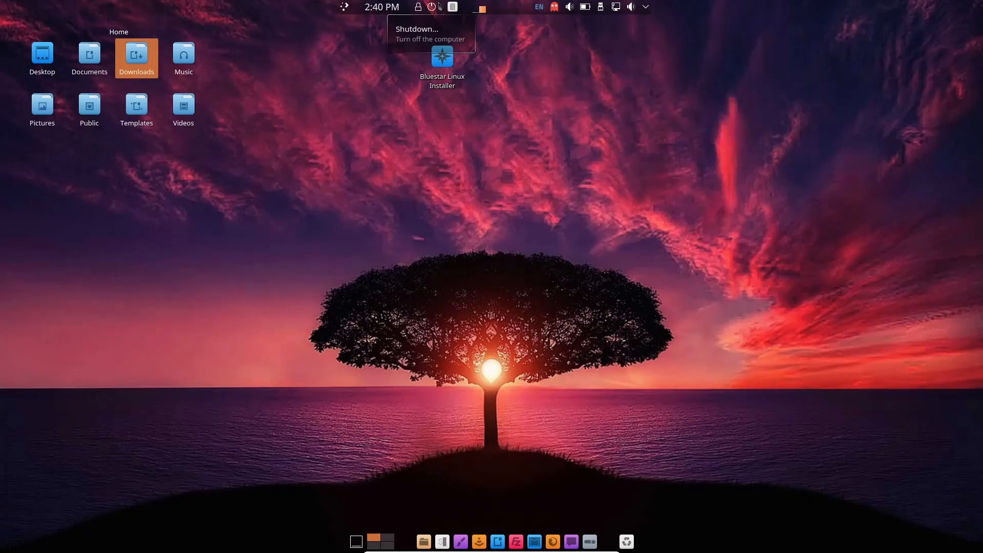
{"action": "mouse_move", "coordinate": [546, 231]}
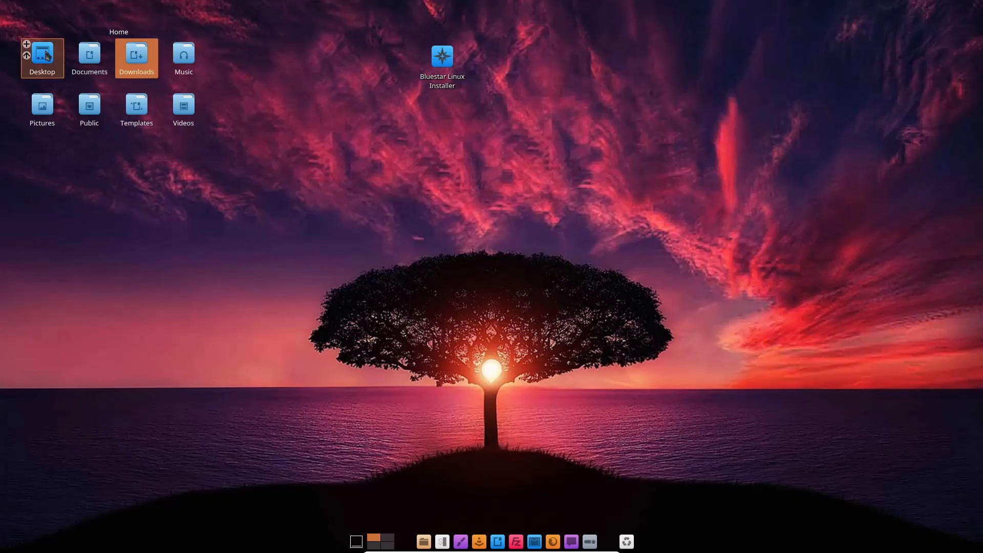
{"action": "double_click", "coordinate": [42, 53]}
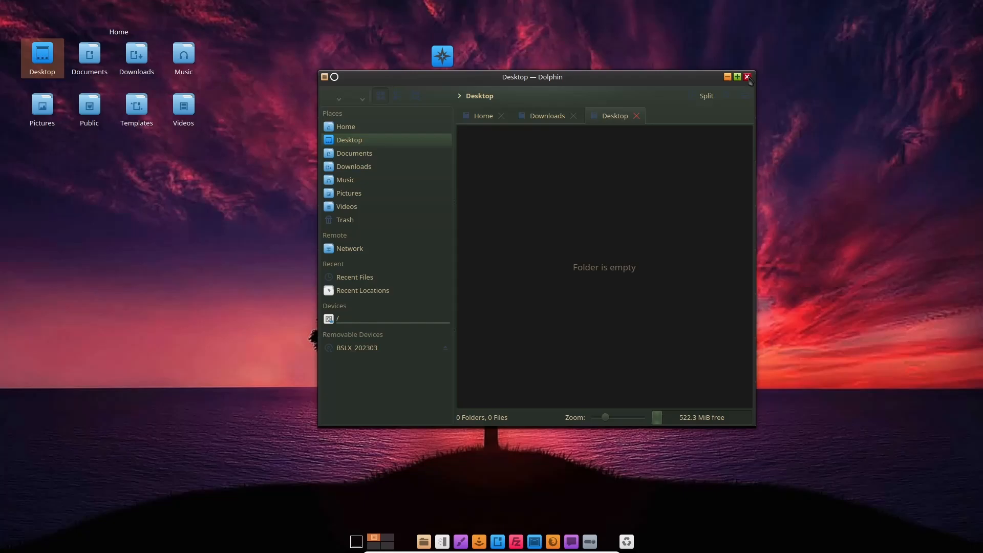
{"action": "left_click", "coordinate": [747, 77]}
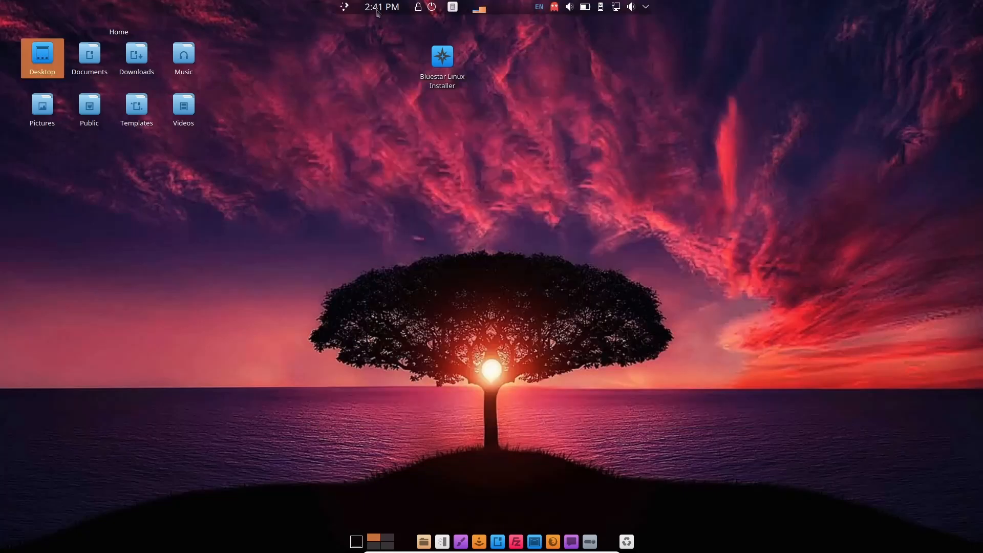